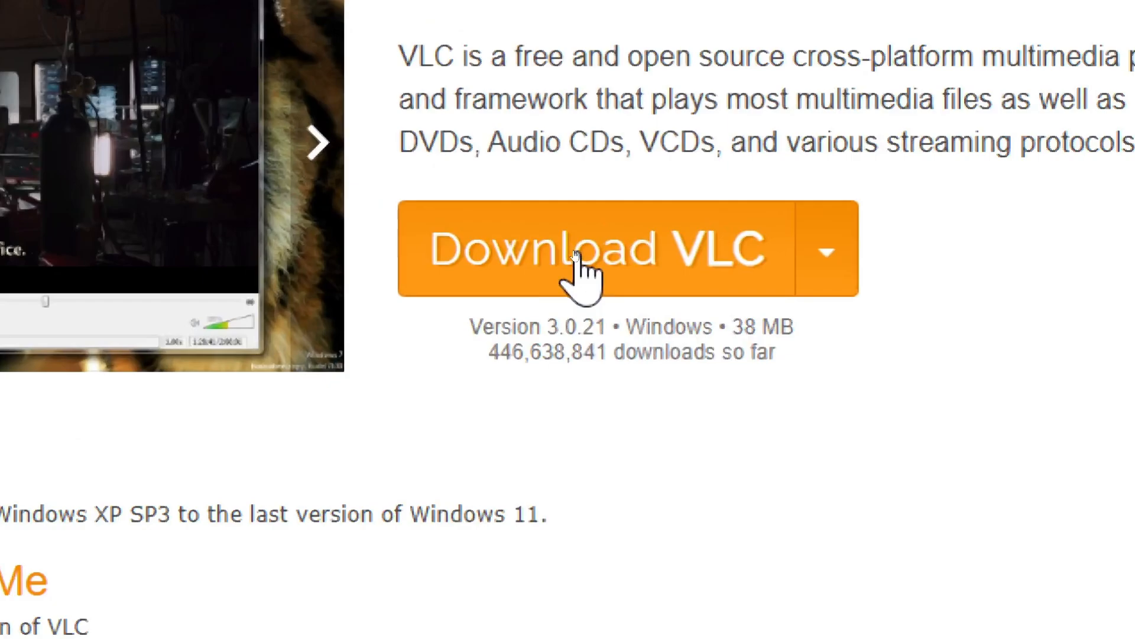
Copy the link address of the Download VLC button on the VideoLAN page
right_click(587, 249)
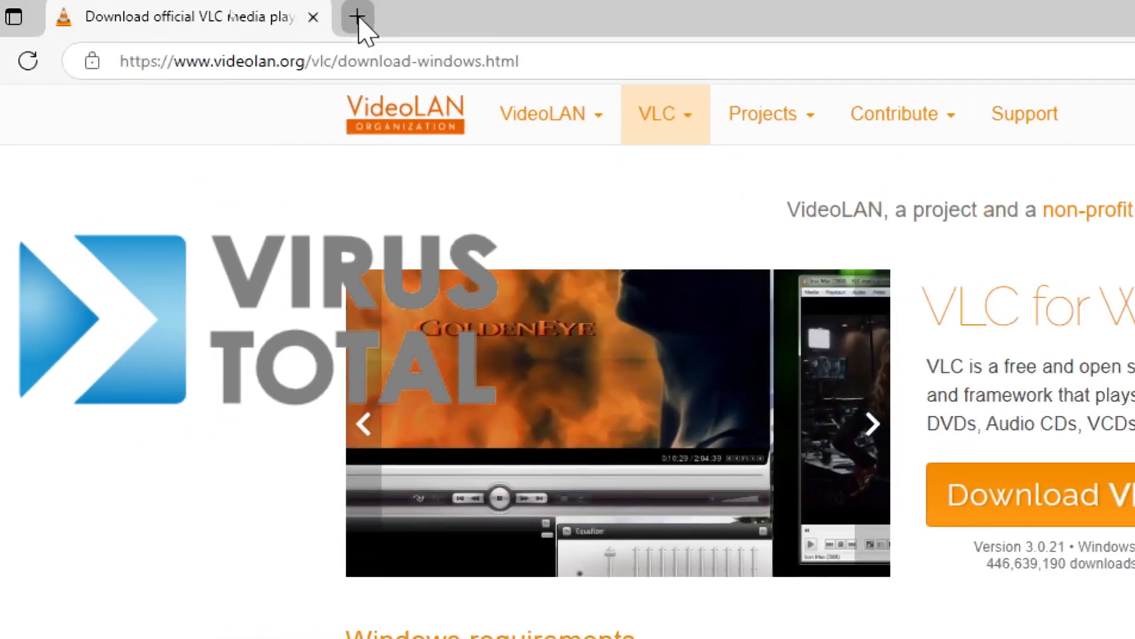
Paste the VLC download link into VirusTotal's URL search in a new tab and scan it
left_click(356, 16)
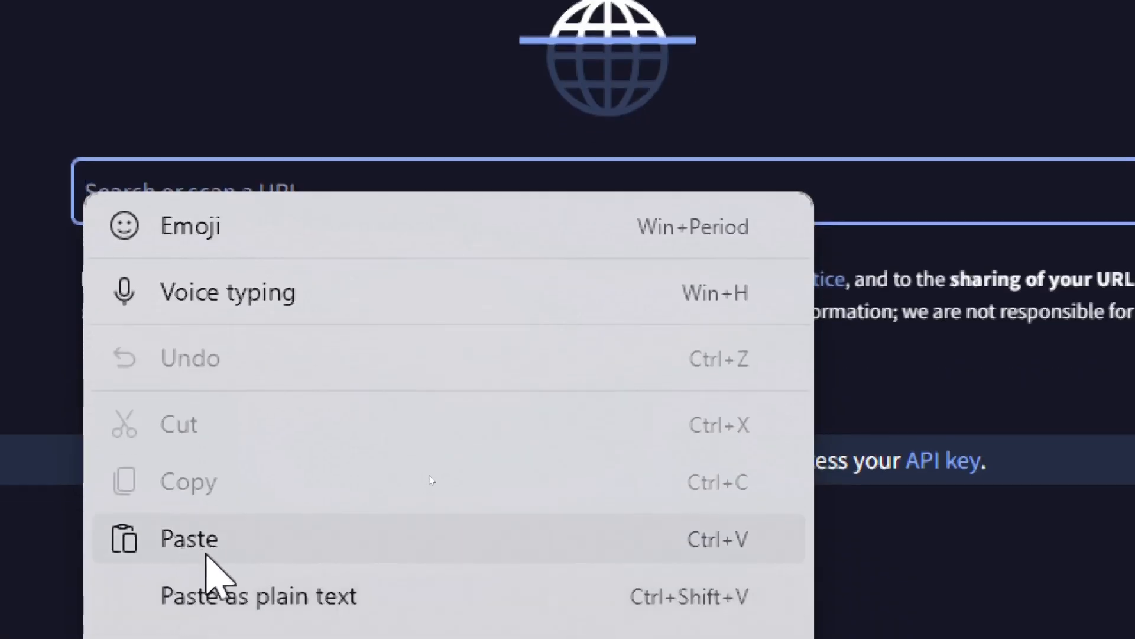
left_click(188, 538)
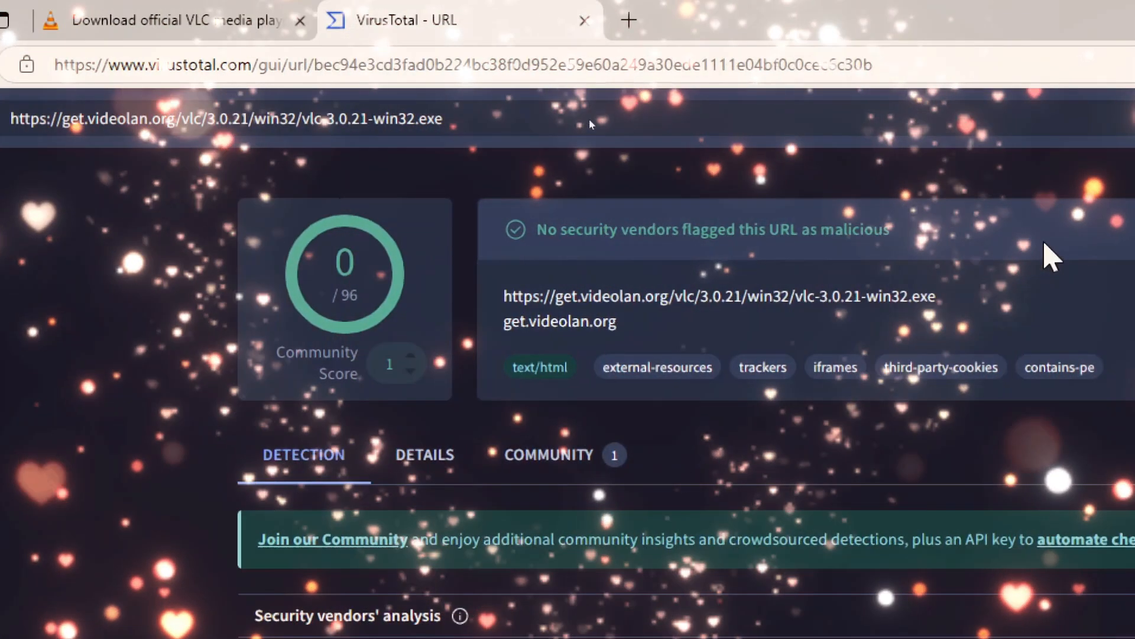
scroll("down", 3)
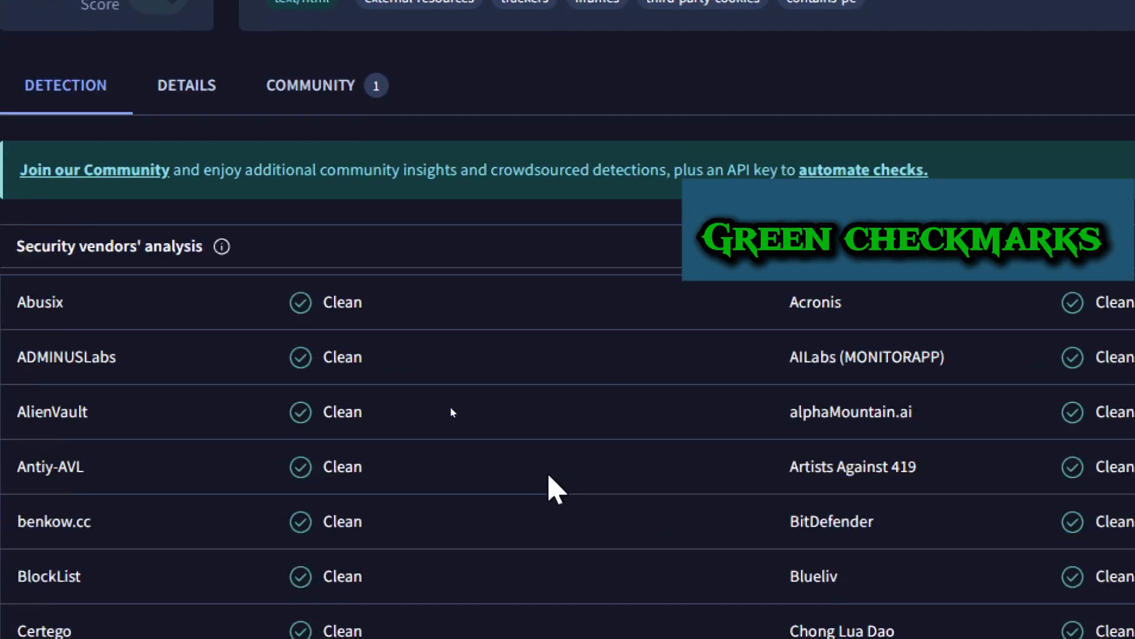
scroll("down", 3)
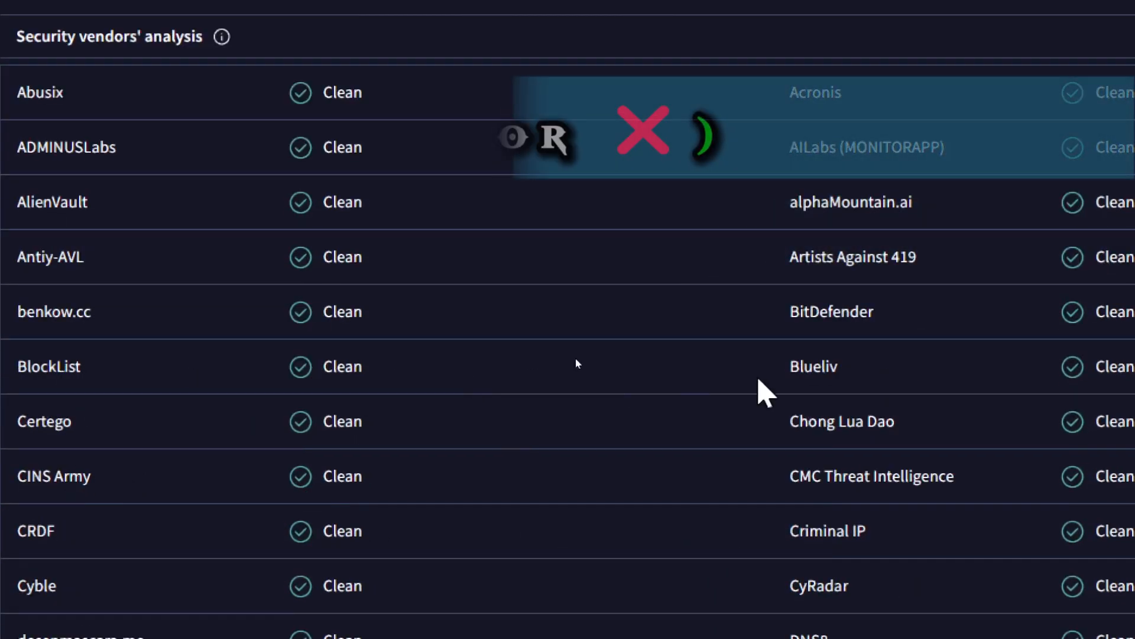
scroll("down", 3)
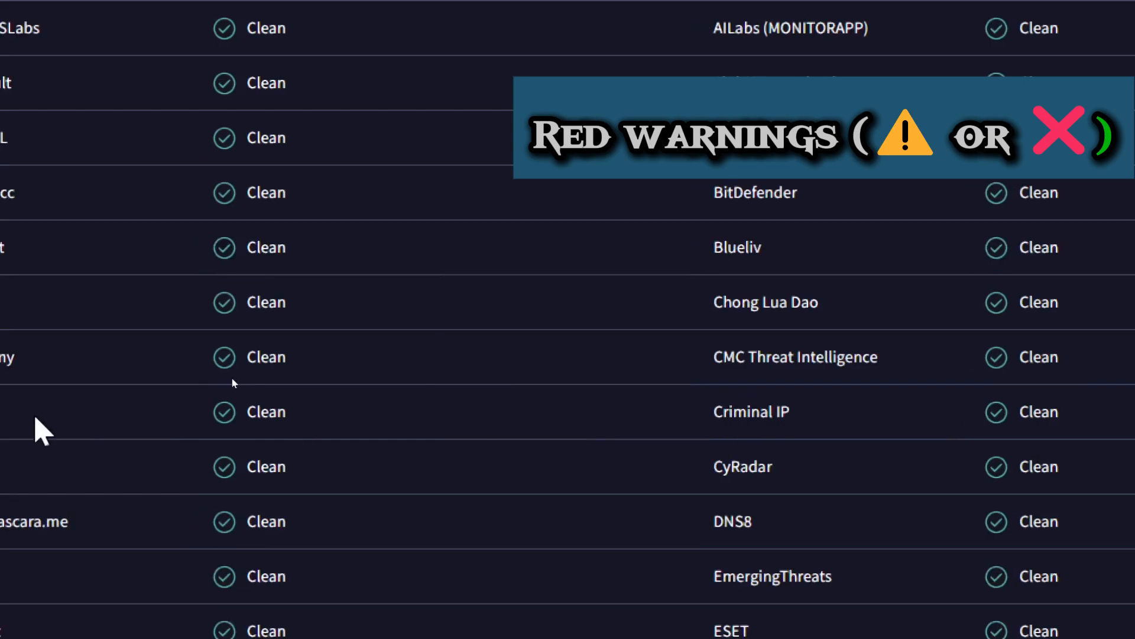
scroll("down", 3)
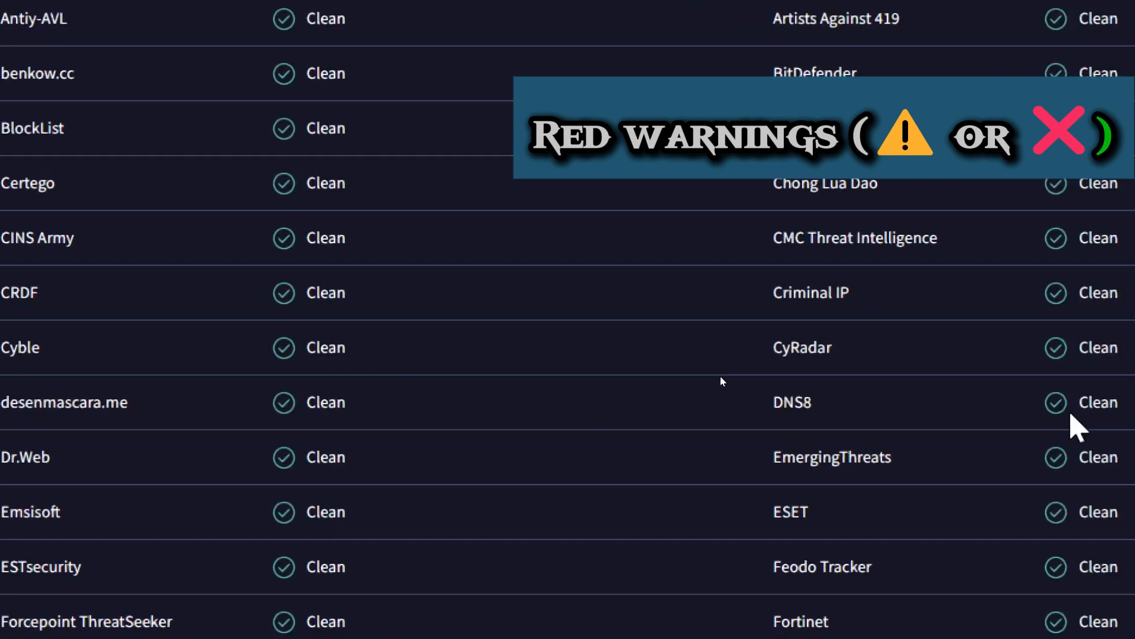
scroll("down", 3)
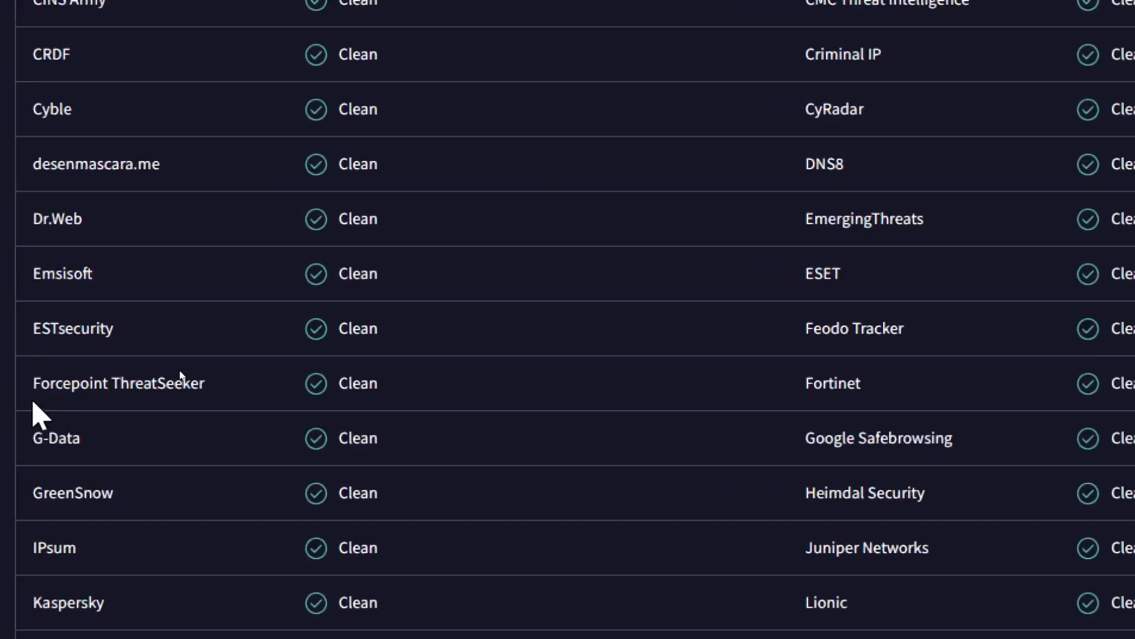
scroll("down", 3)
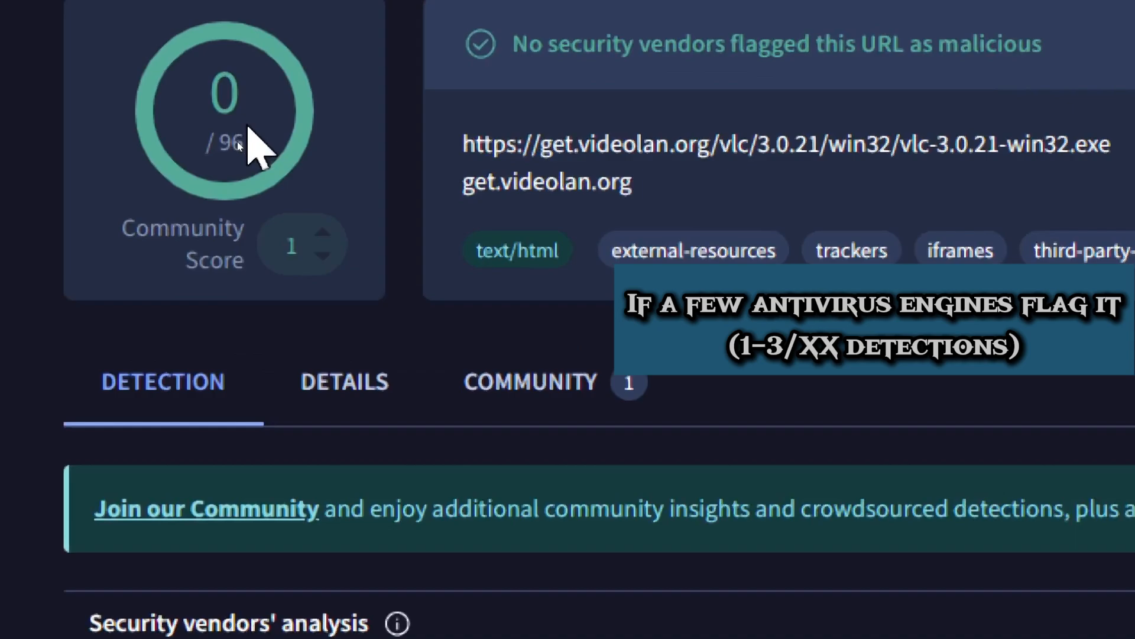
left_click(344, 382)
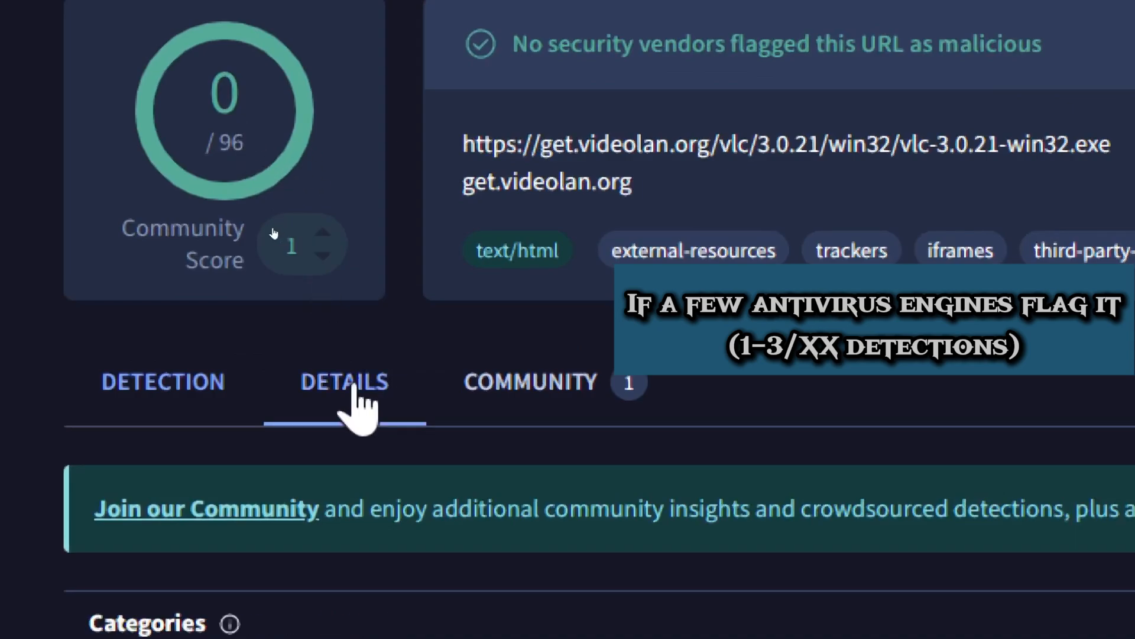
scroll("down", 3)
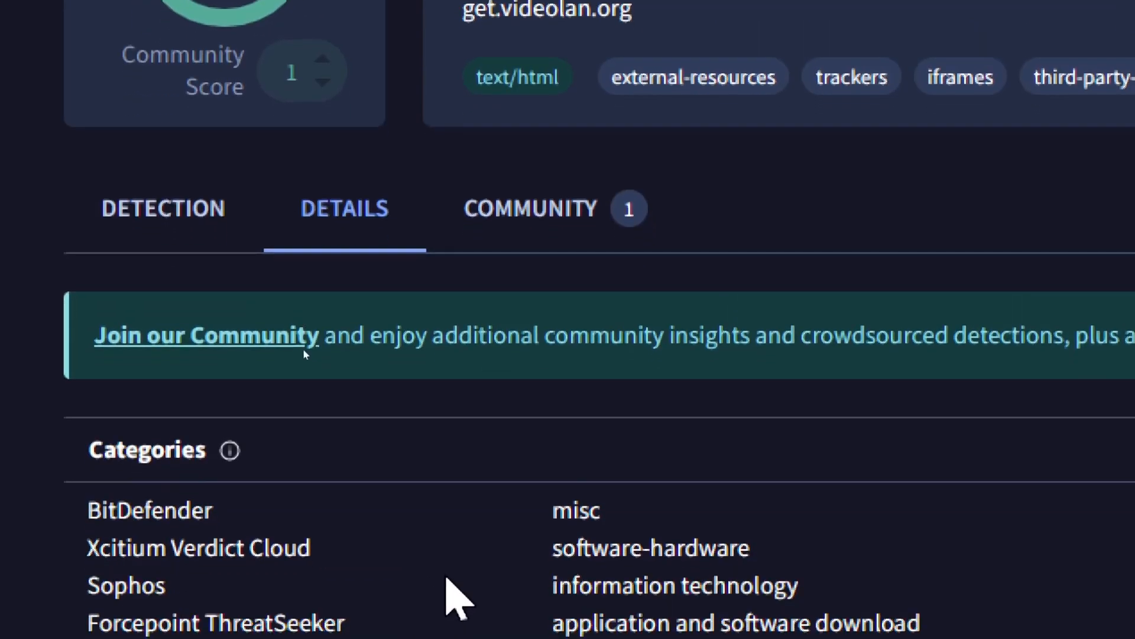
scroll("down", 3)
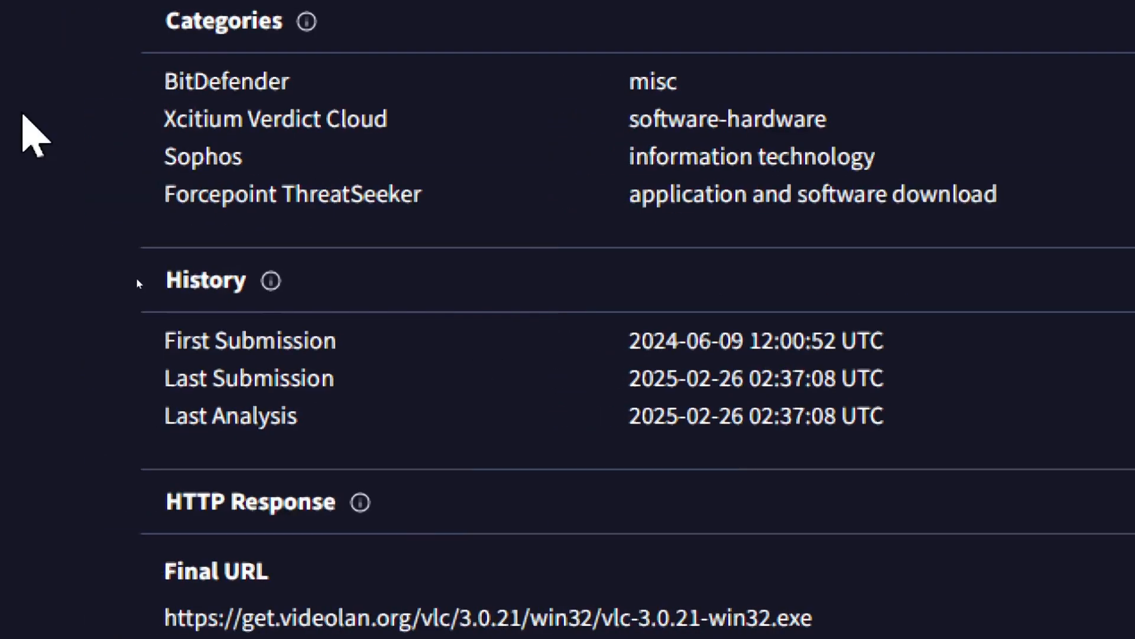
scroll("down", 3)
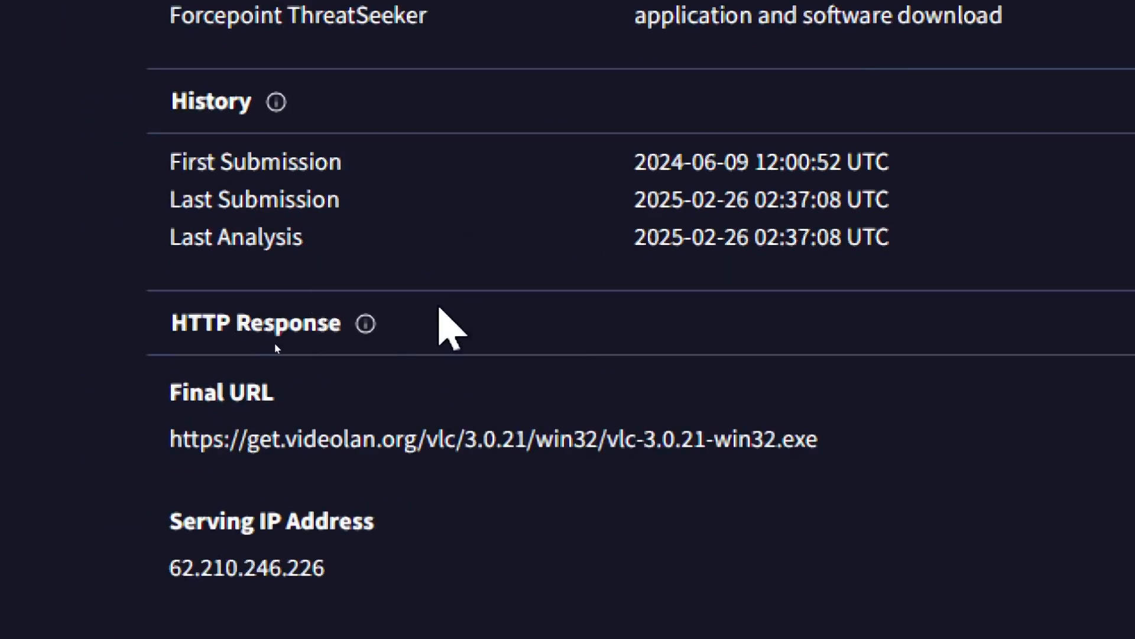
scroll("down", 3)
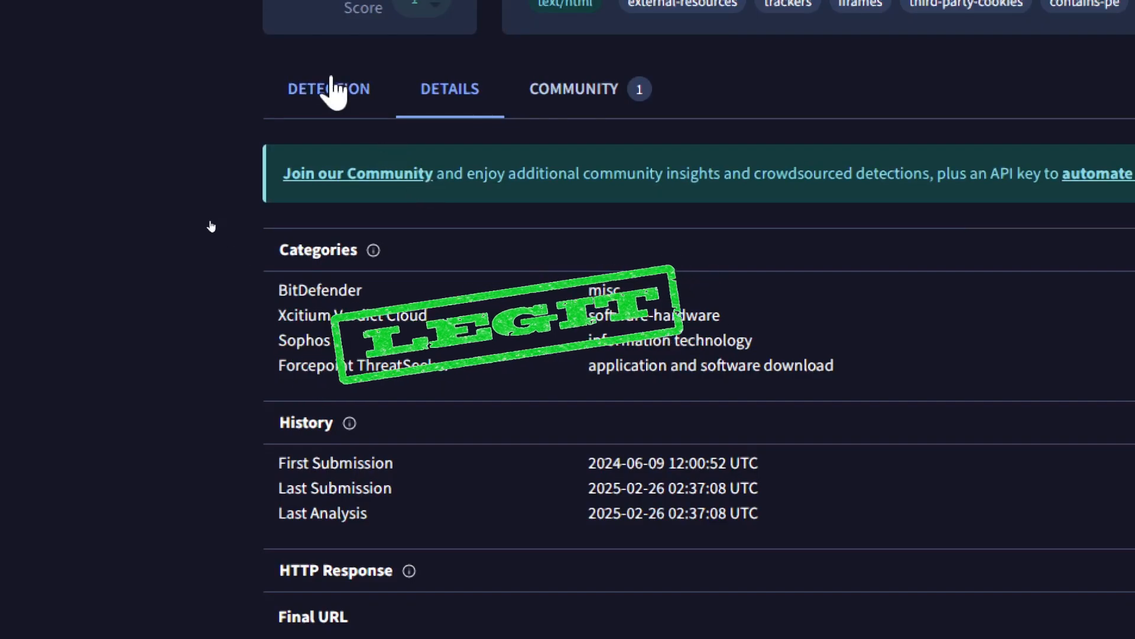
left_click(327, 88)
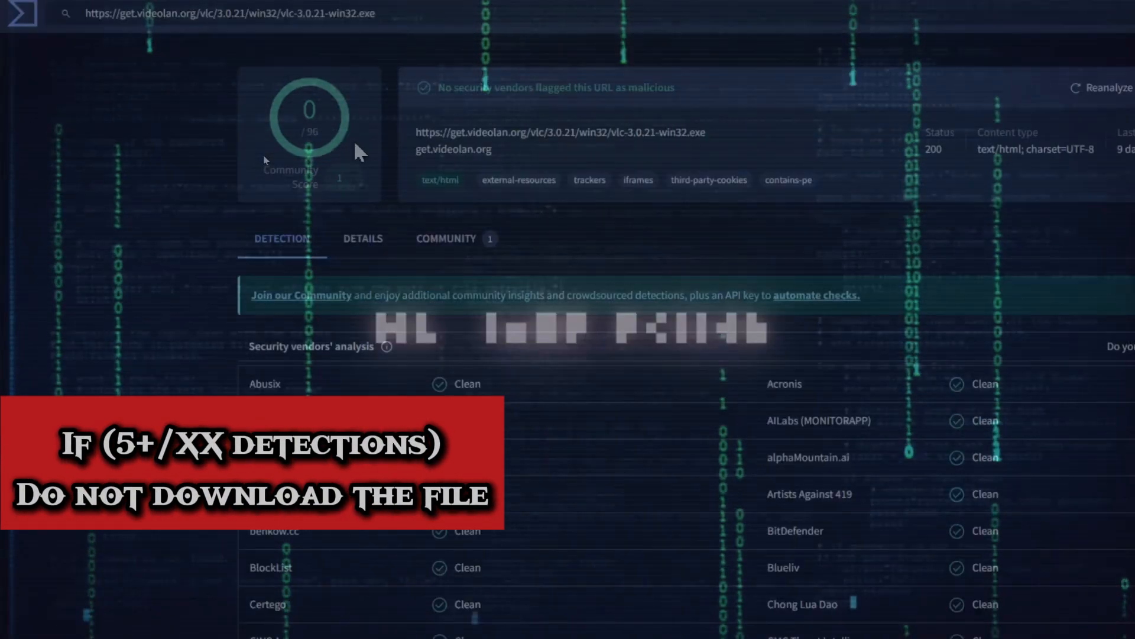
Reach Edge's Settings page from the Settings and more menu
scroll("down", 3)
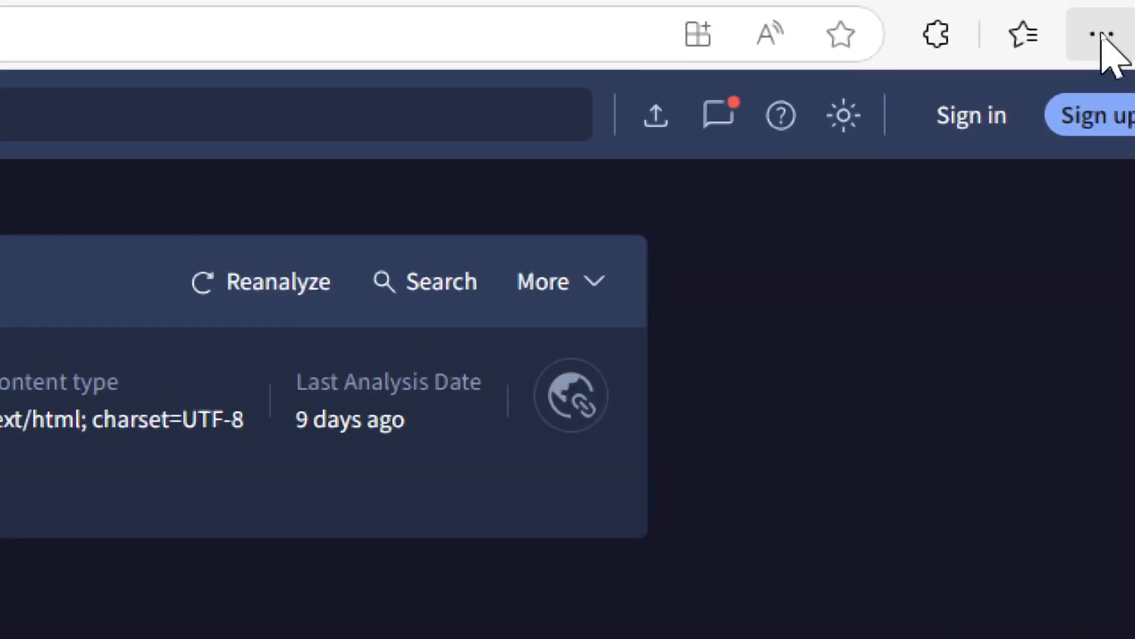
left_click(1101, 34)
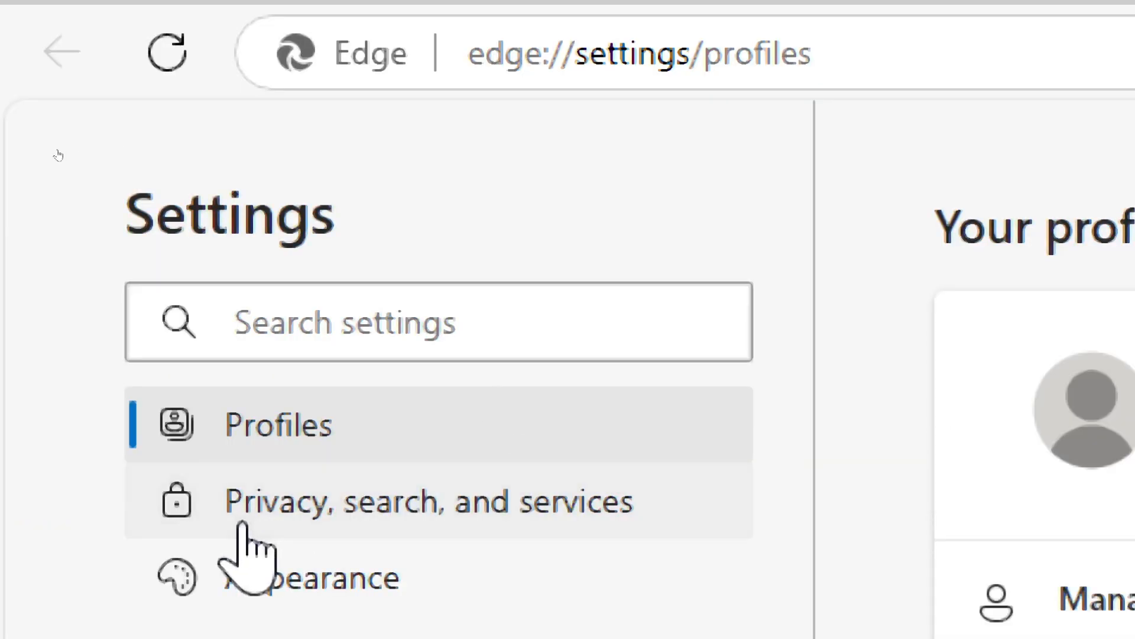
Switch Microsoft Defender SmartScreen on under Privacy, search, and services > Security
left_click(427, 500)
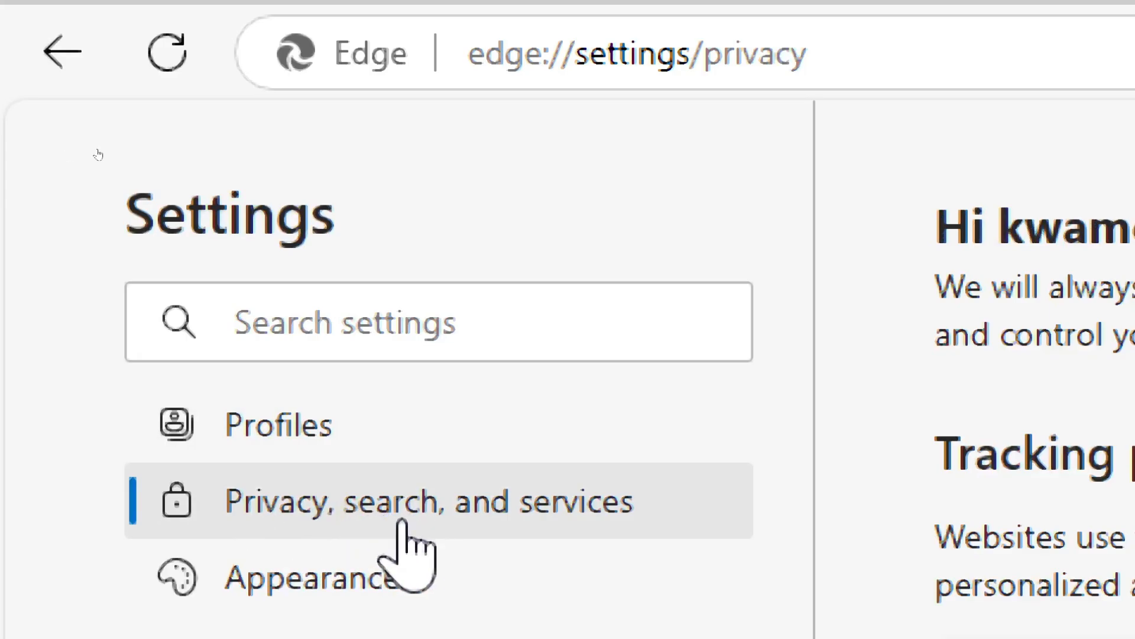
scroll("down", 3)
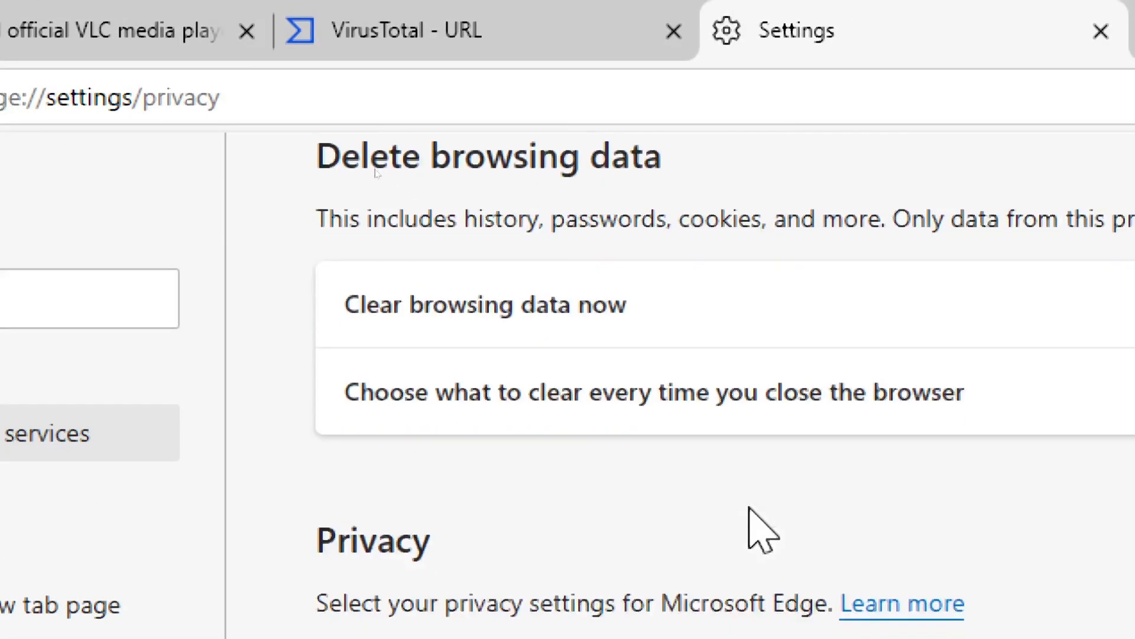
scroll("down", 3)
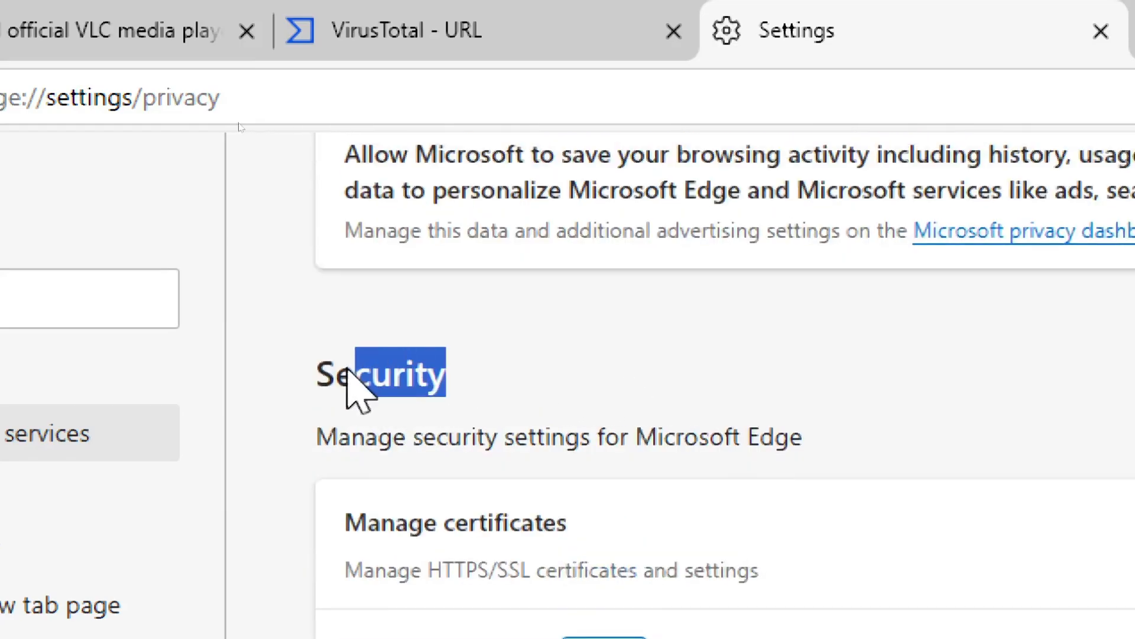
scroll("down", 3)
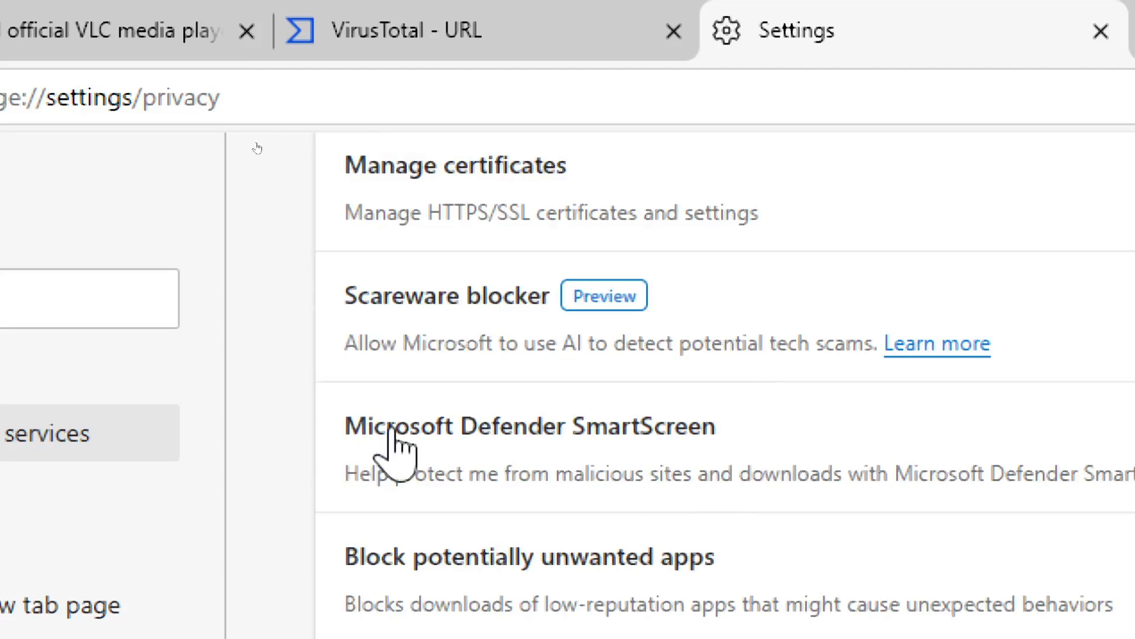
left_click(246, 31)
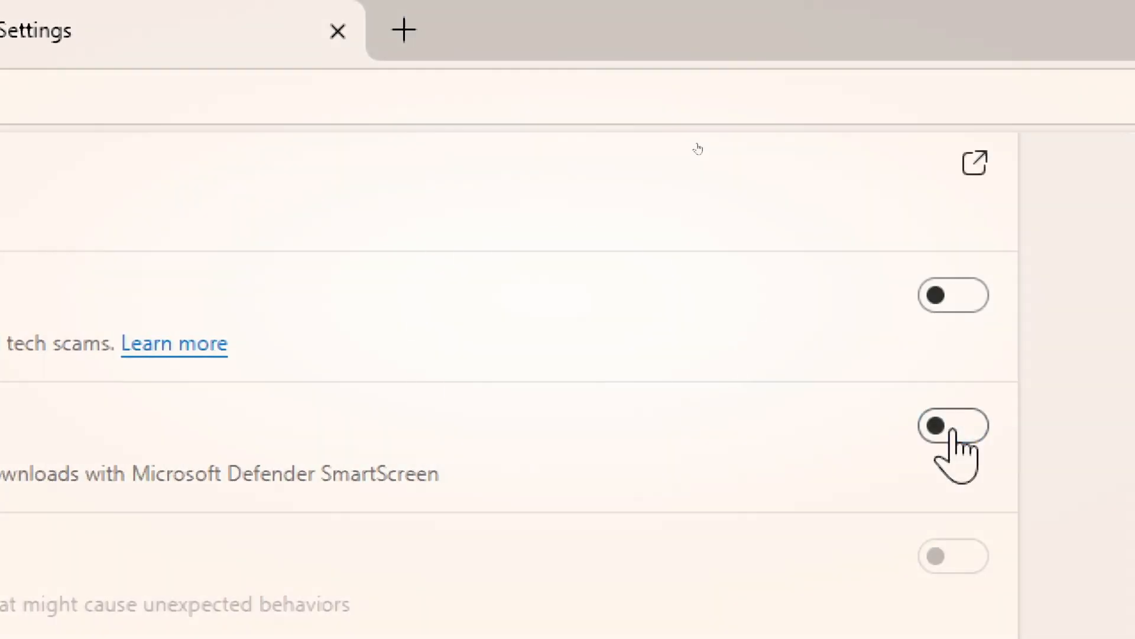
left_click(954, 426)
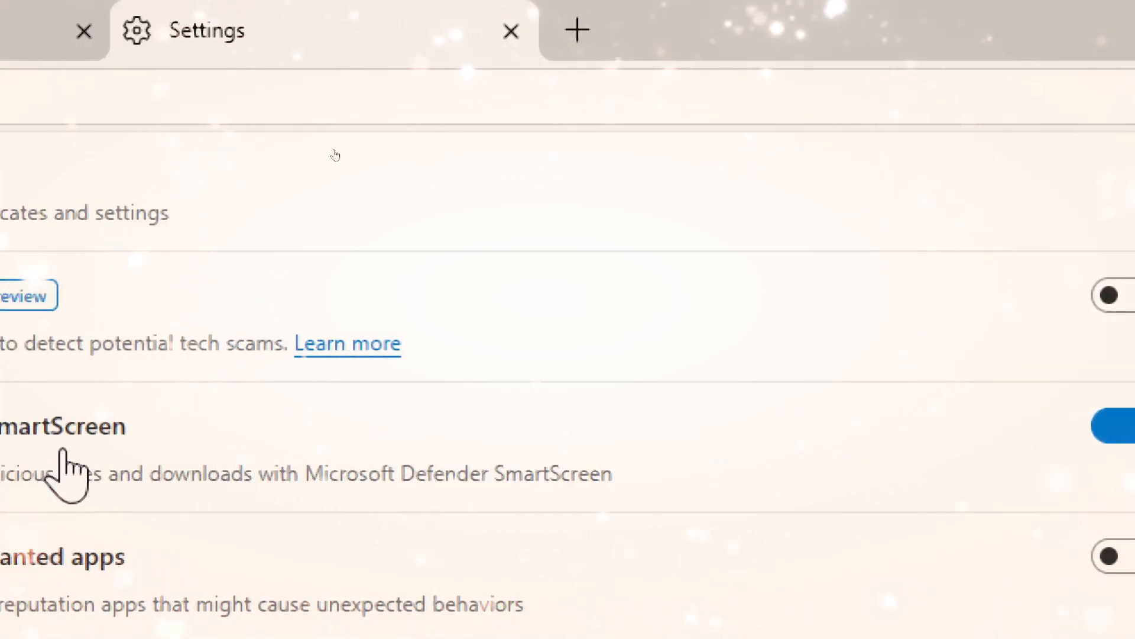